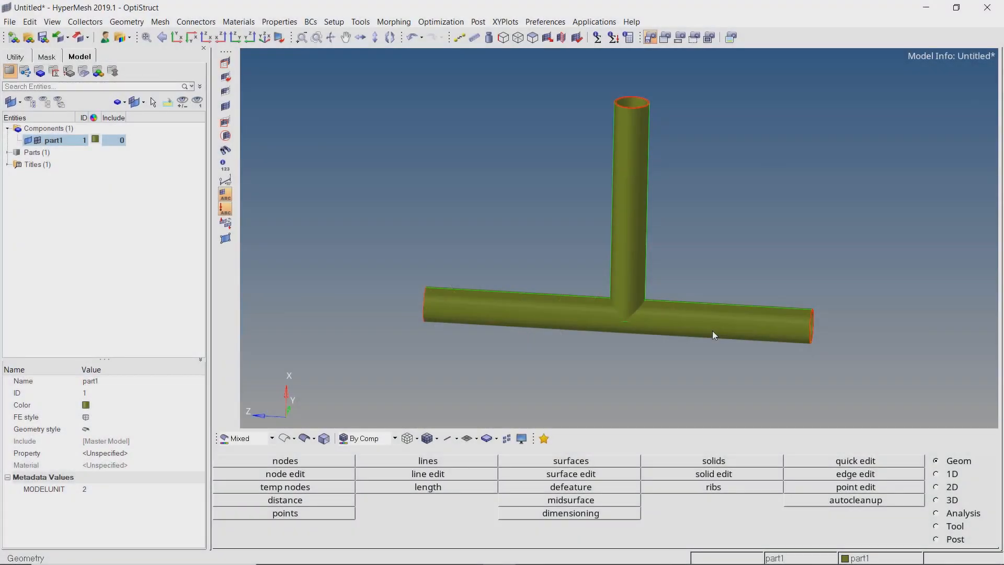
Auto-extract a midsurface from the solid T-tube into a new Middle Surface component
scroll(down, 3)
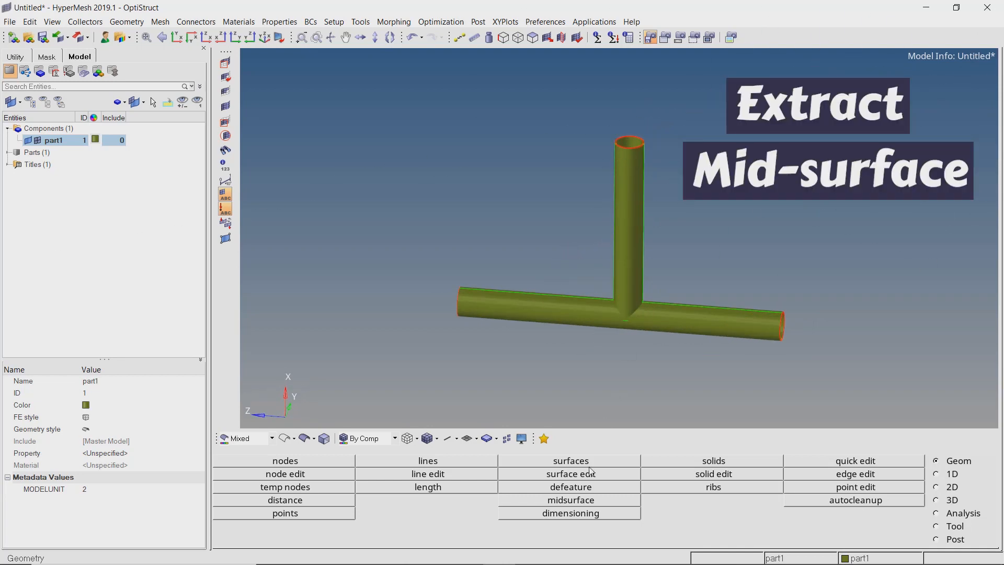
click(569, 500)
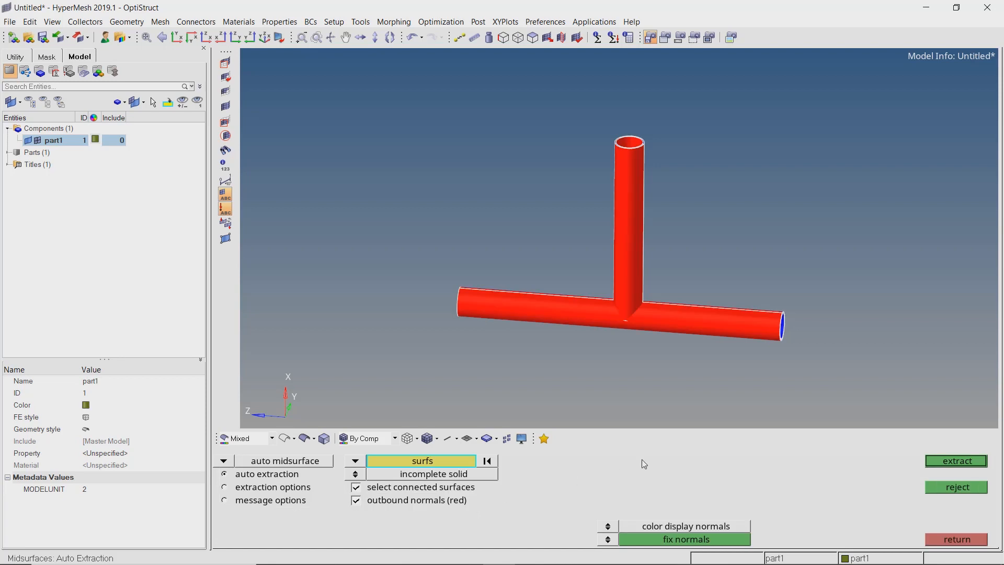
click(956, 460)
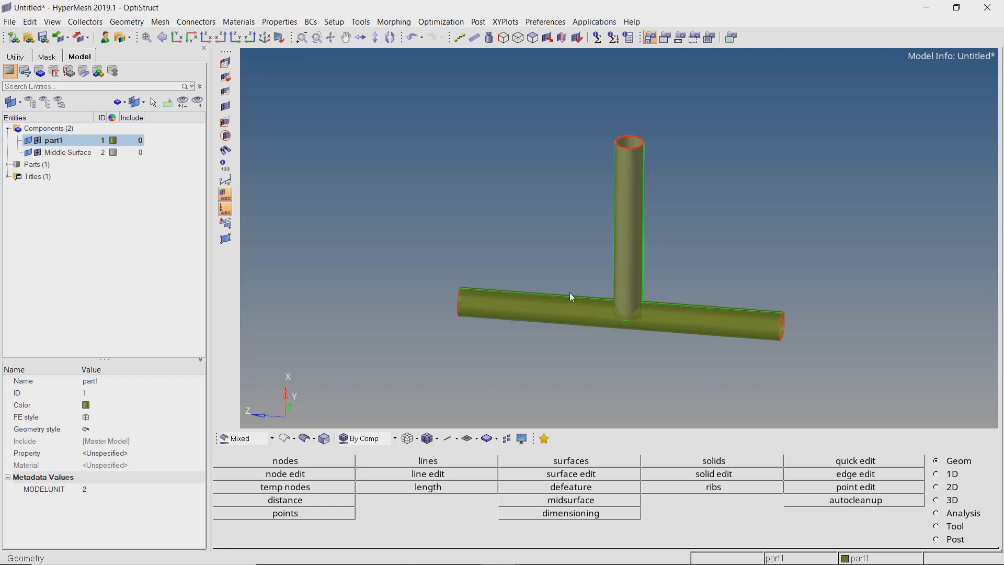
drag(570, 296, 636, 314)
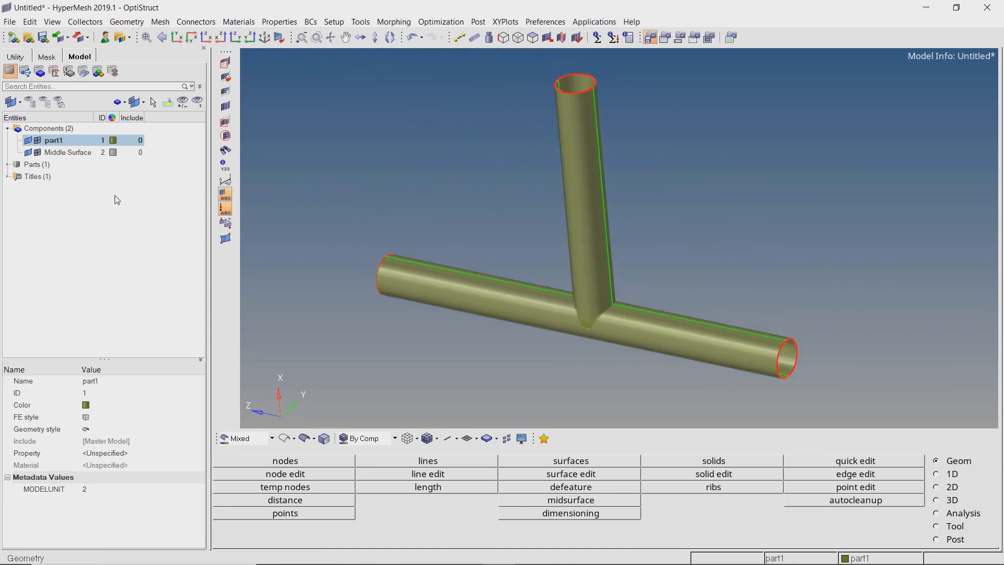
Select the part1 solid component in the Model browser and bring up its Delete action
click(27, 140)
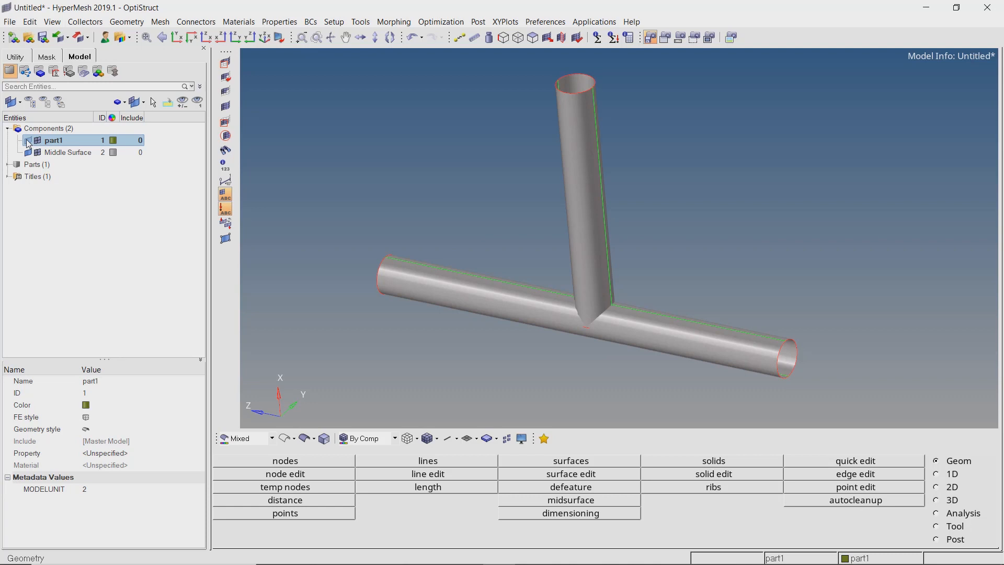
right_click(54, 140)
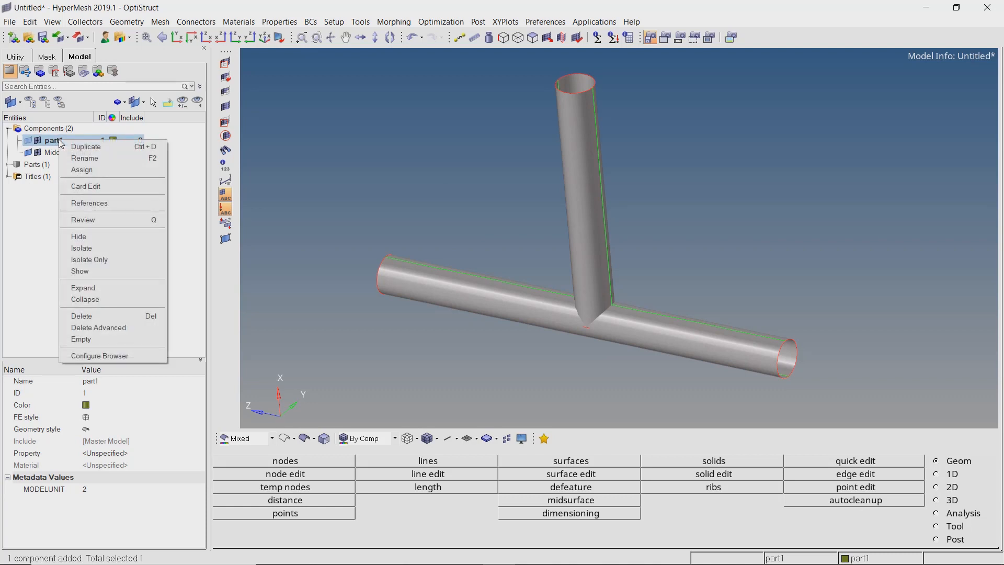
mouse_move(82, 287)
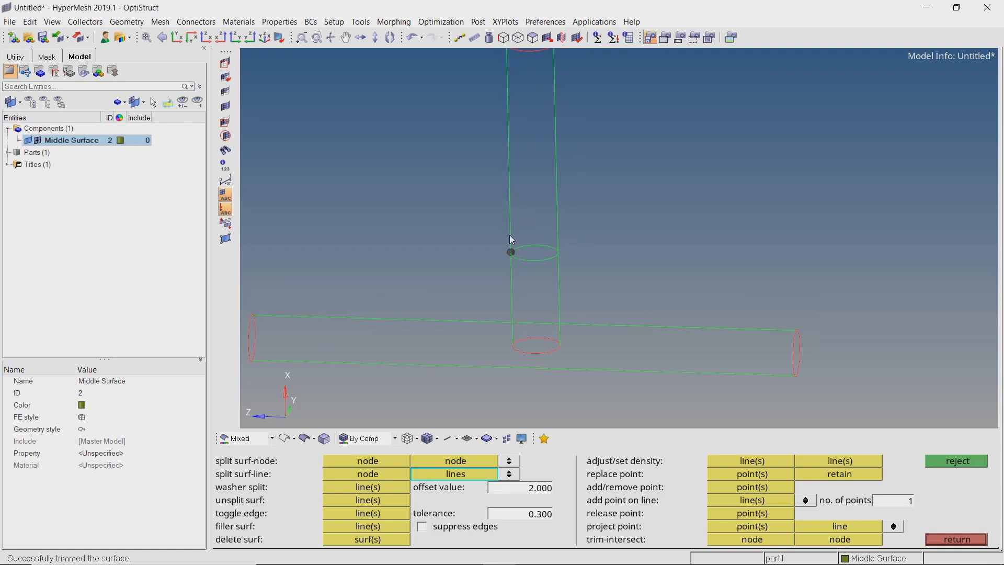
Switch to surface deletion to remove the lower piece of the split vertical tube
click(367, 474)
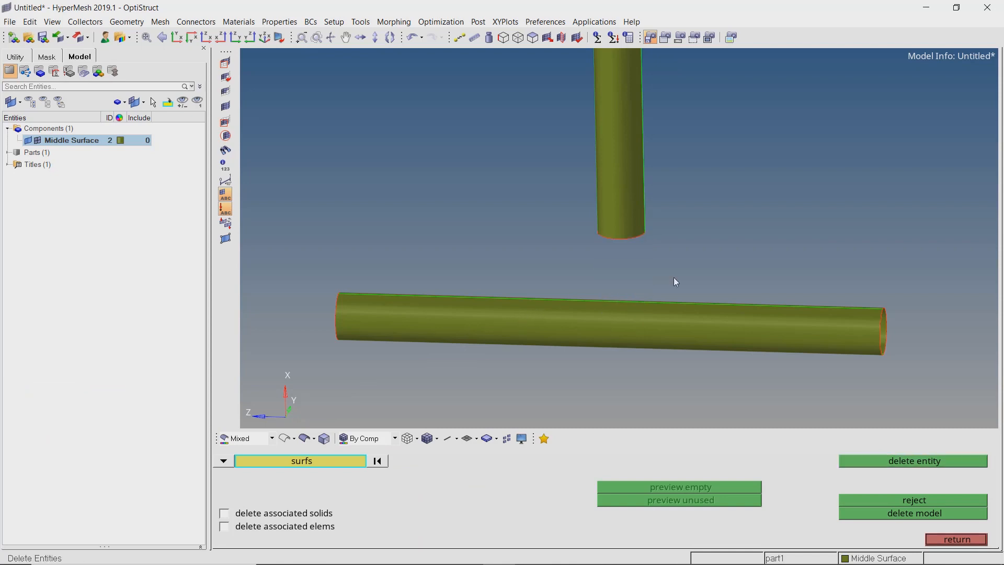
Set up the surface extend tool with an extension distance of 200 for the vertical tube
drag(674, 282, 522, 223)
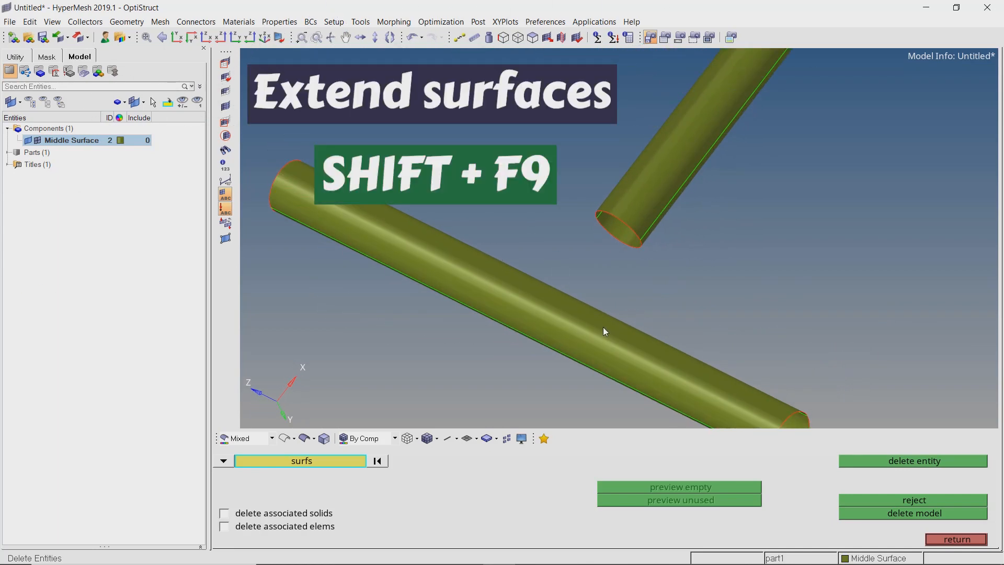
key(shift+F9)
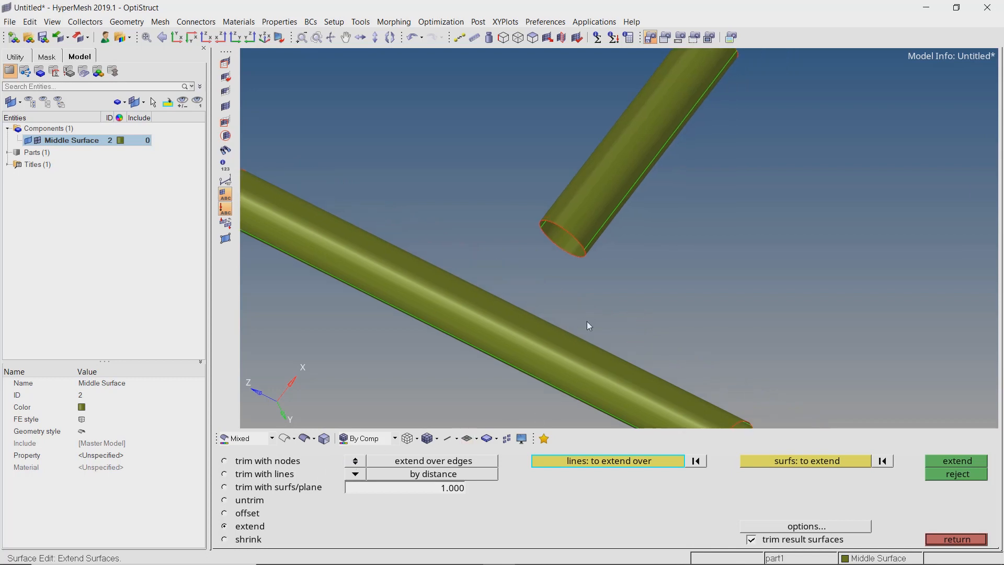
click(433, 488)
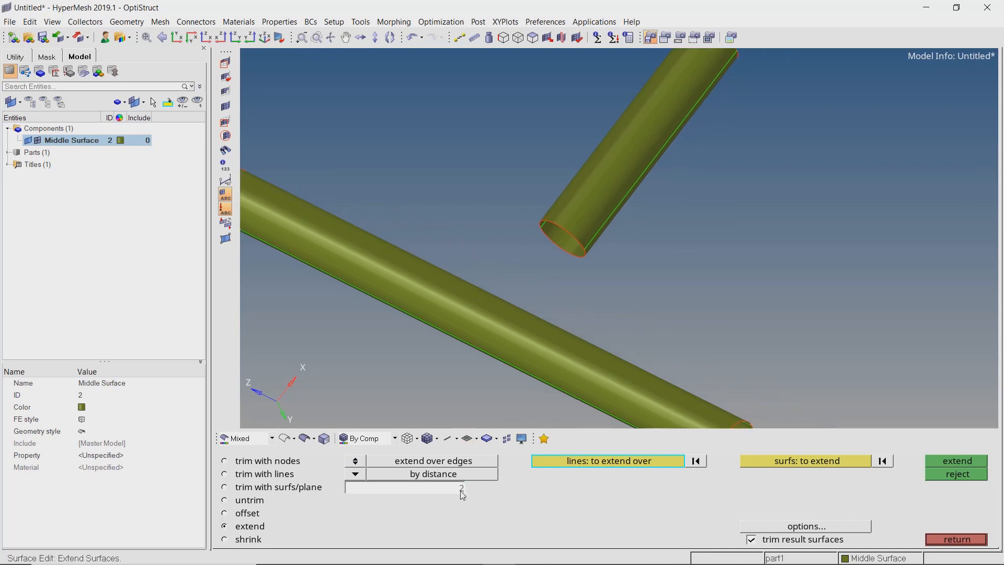
text(200.000)
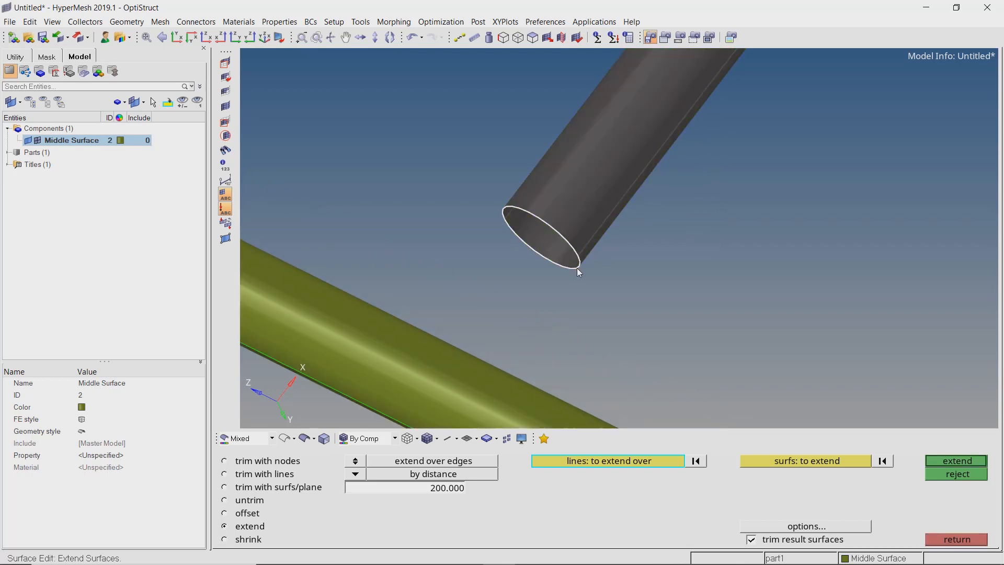
mouse_move(621, 288)
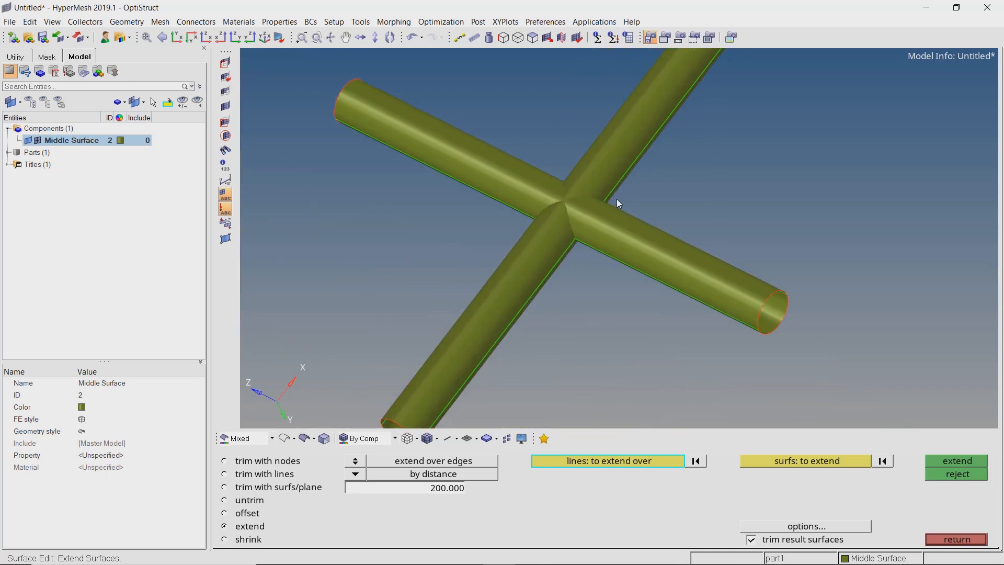
Trim the extended vertical tube and horizontal tube against each other using surfs/plane trim
click(225, 487)
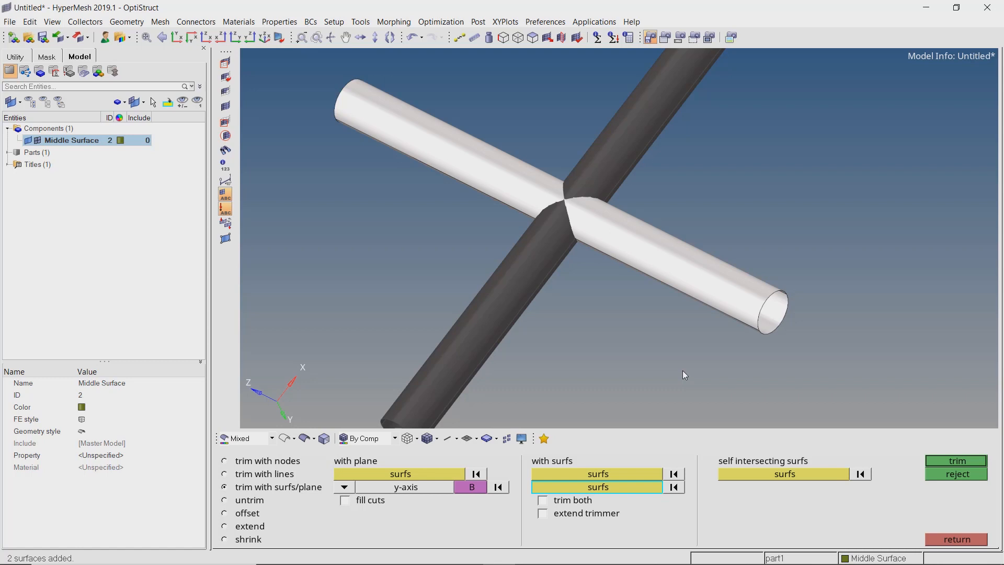
click(542, 500)
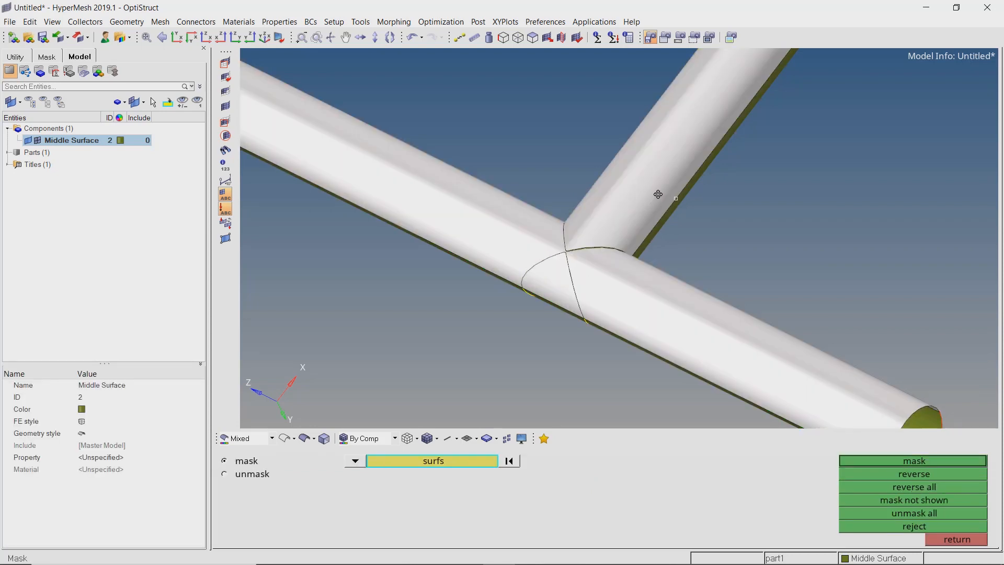
Orbit around the trimmed intersection to inspect the leftover junction surfaces
drag(658, 194, 663, 339)
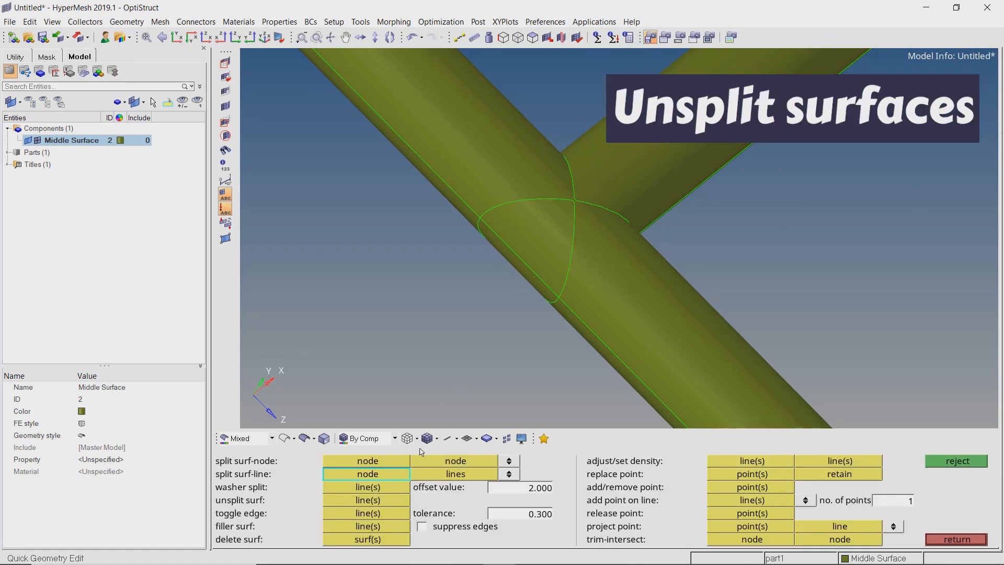
Unsplit the T-junction surfaces by picking the split edges in wireframe view
click(367, 501)
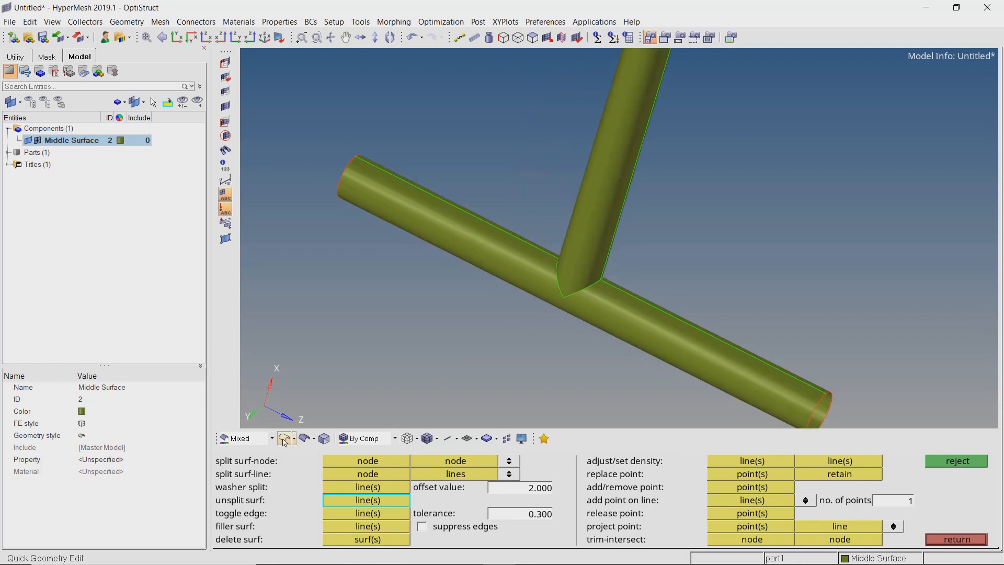
click(289, 439)
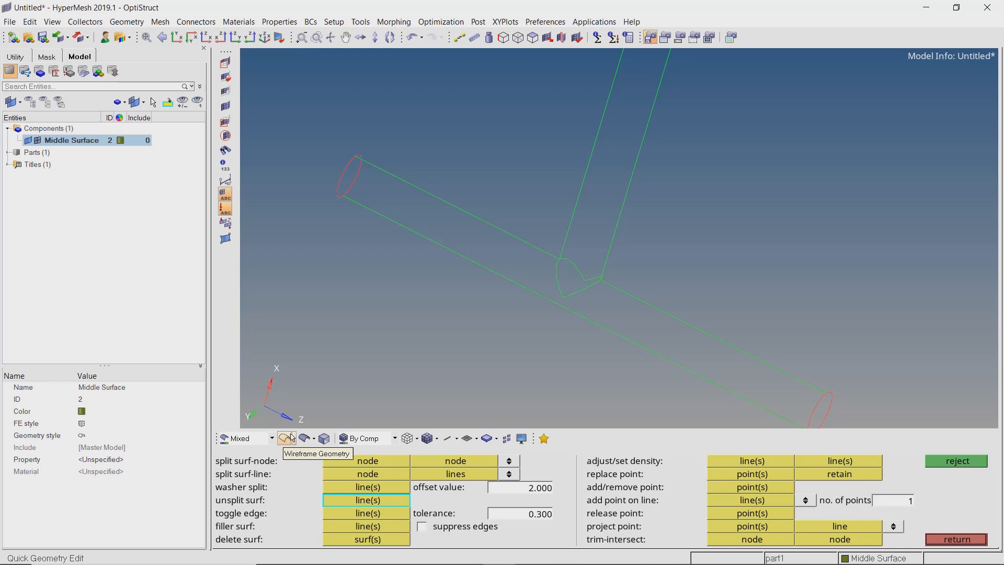
click(289, 438)
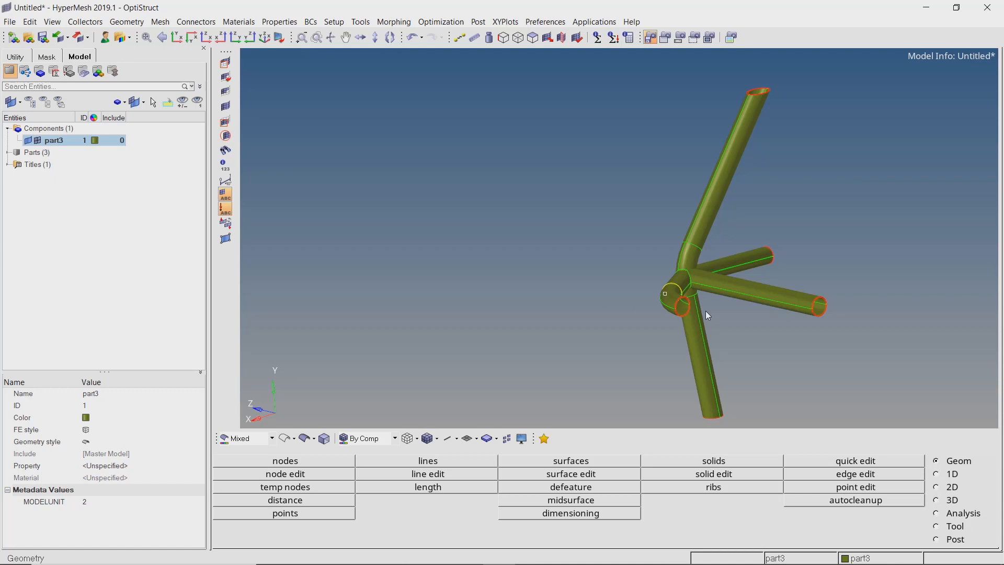
Extract a surface-pair midsurface from a part3 tube and orbit to review other tubes
click(569, 500)
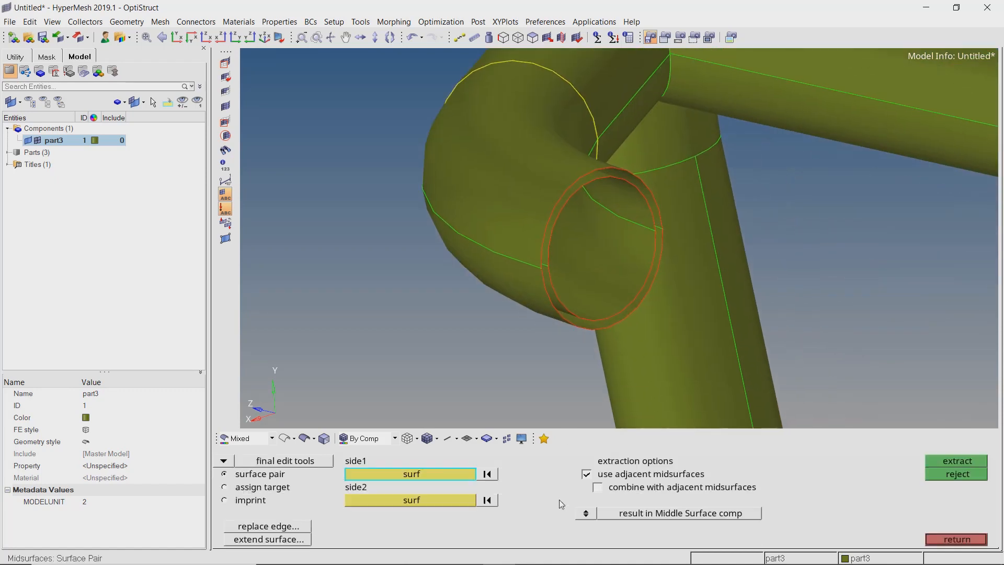
click(955, 461)
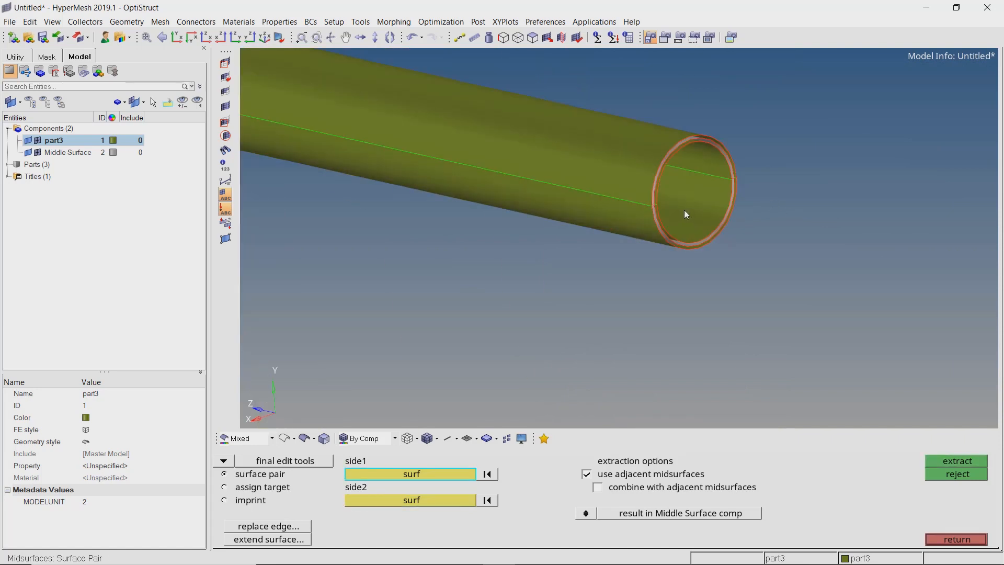
drag(686, 214, 522, 276)
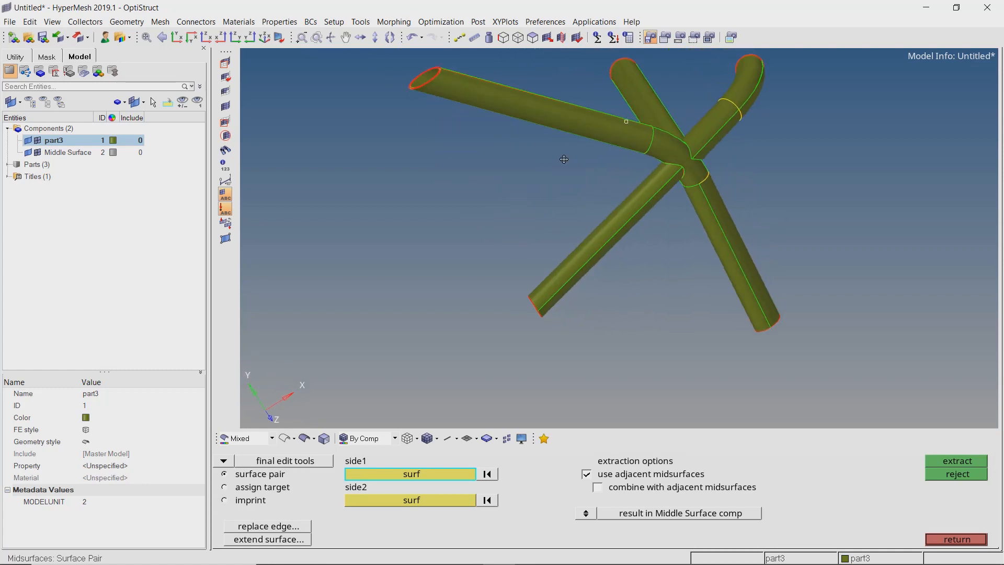
Orbit toward the part3 branching junction and pick a tube surface there
drag(564, 159, 588, 187)
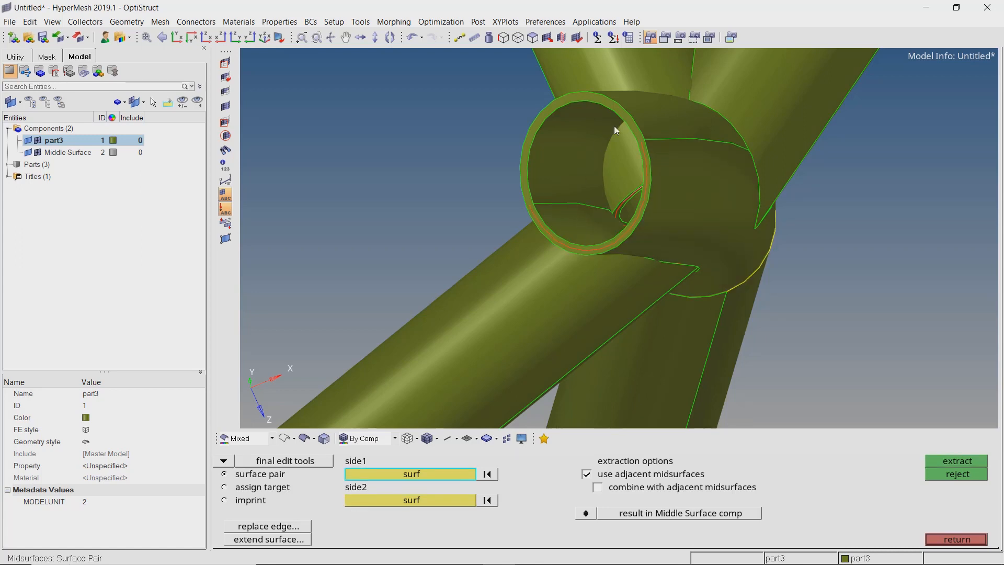
click(615, 131)
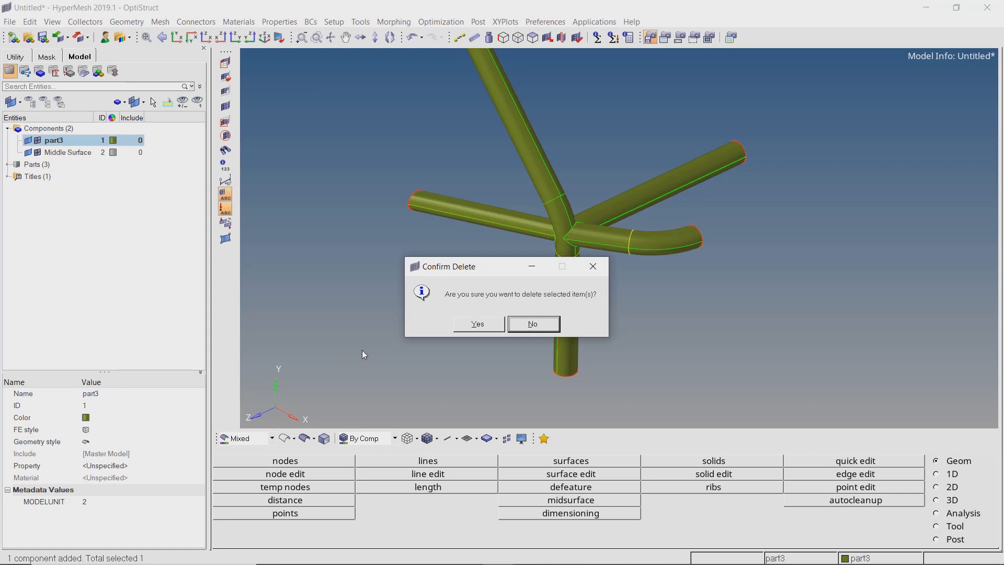
Confirm deleting part3, colour the Middle Surface olive, and inspect the junction
click(477, 323)
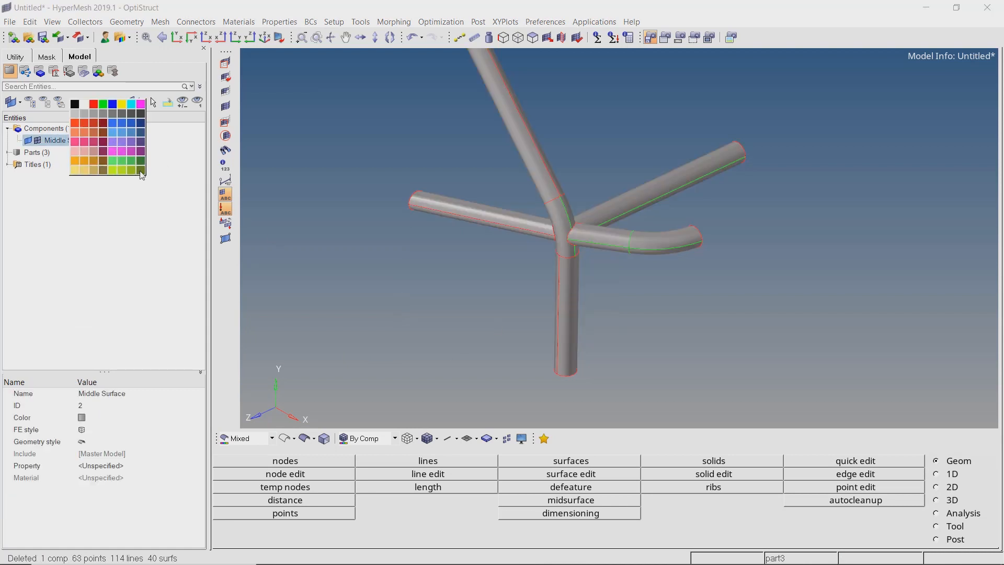
click(114, 151)
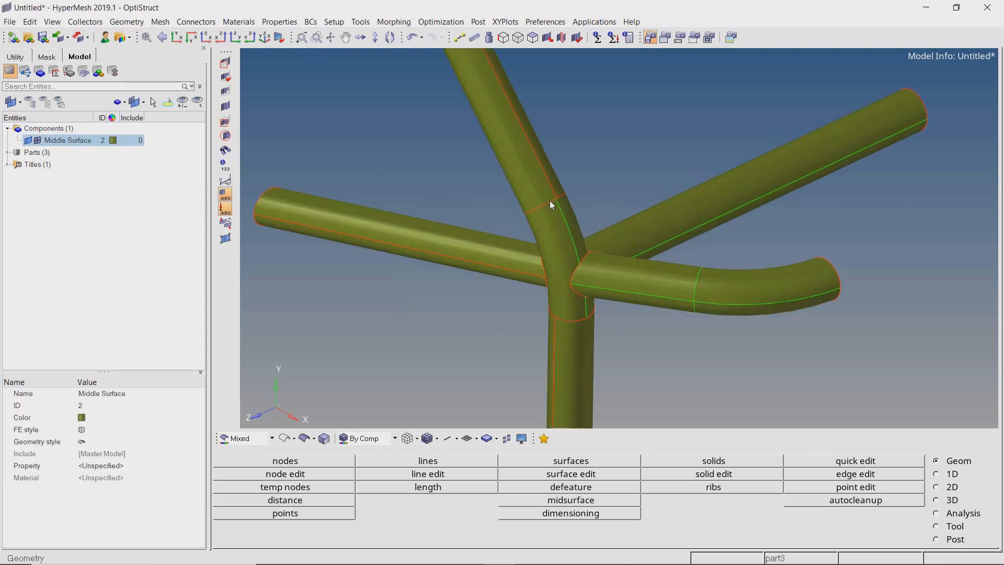
click(853, 460)
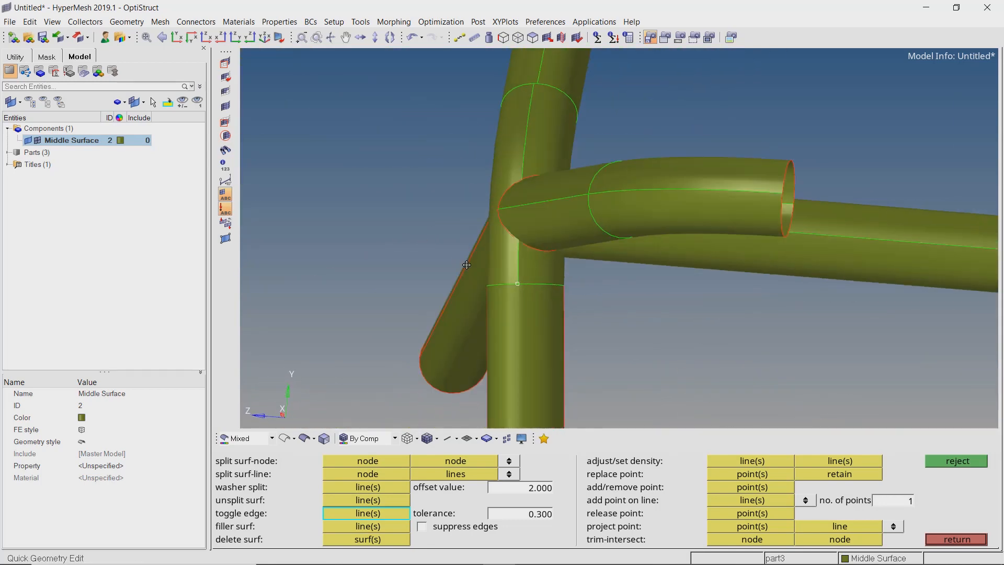
drag(466, 265, 524, 325)
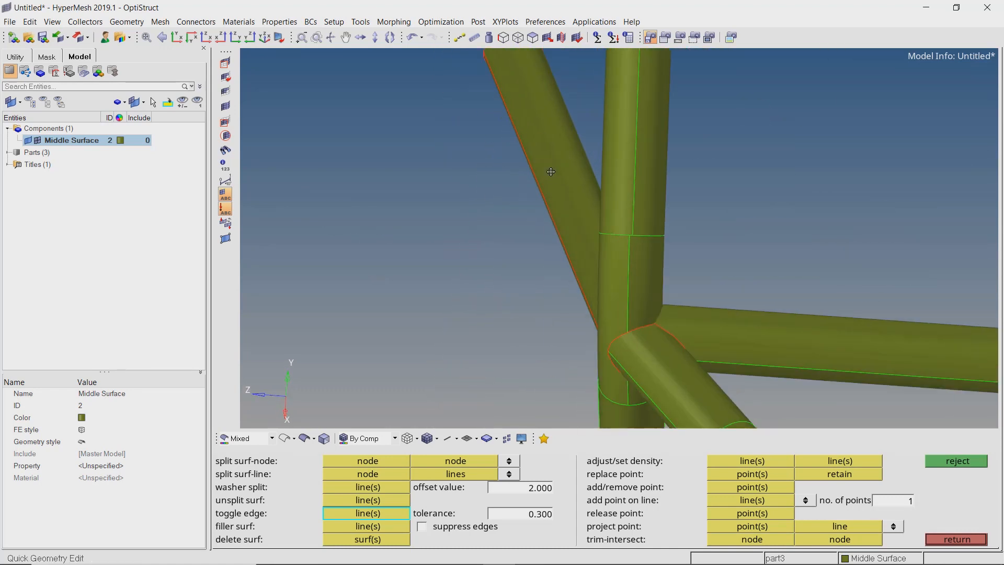
drag(551, 172, 710, 228)
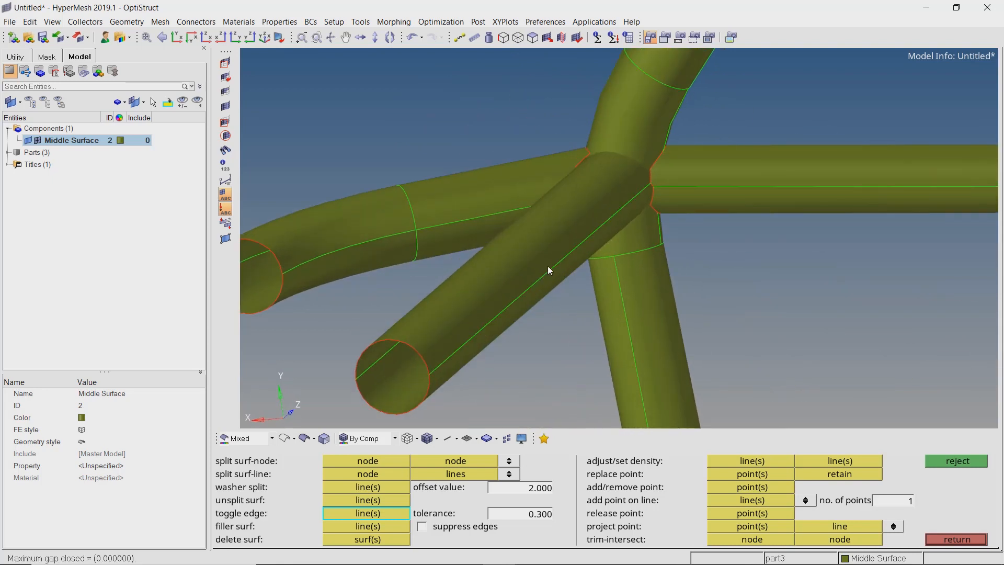
drag(548, 270, 647, 239)
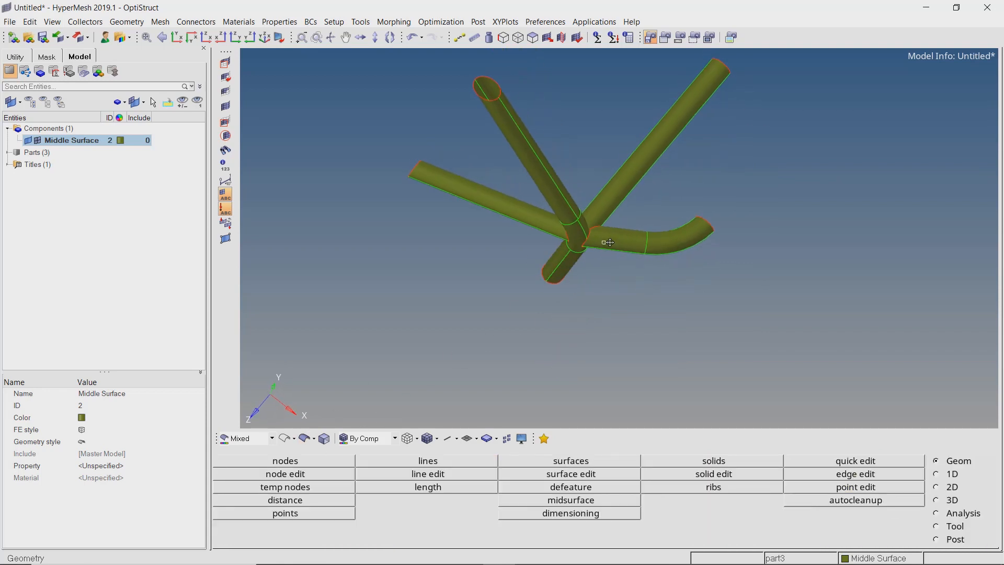
Zoom to the gap between the tubes and open the surface edit extend option
click(854, 460)
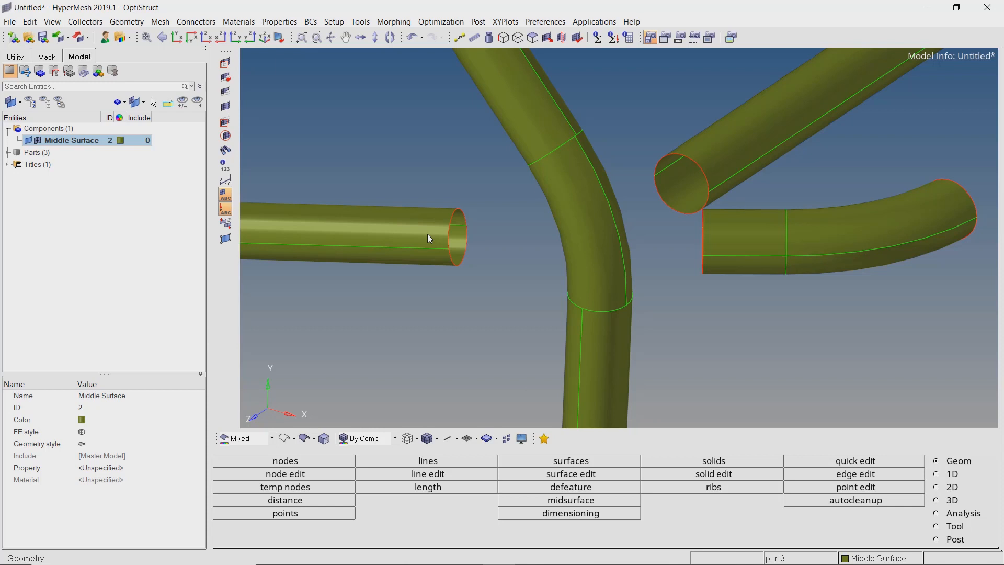
click(570, 473)
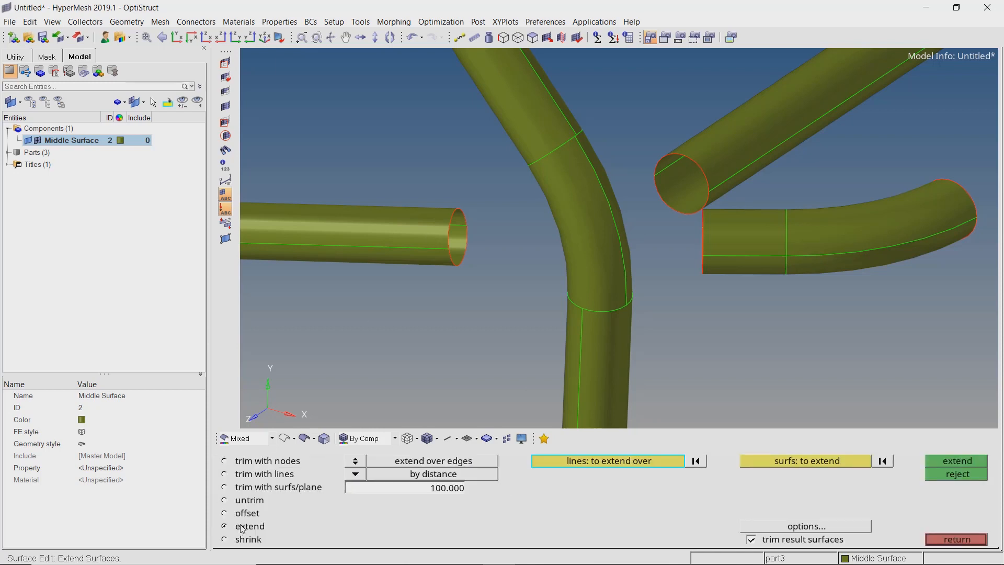
Extend the horizontal tube end, then trim both tubes against each other with surfs/plane
click(352, 240)
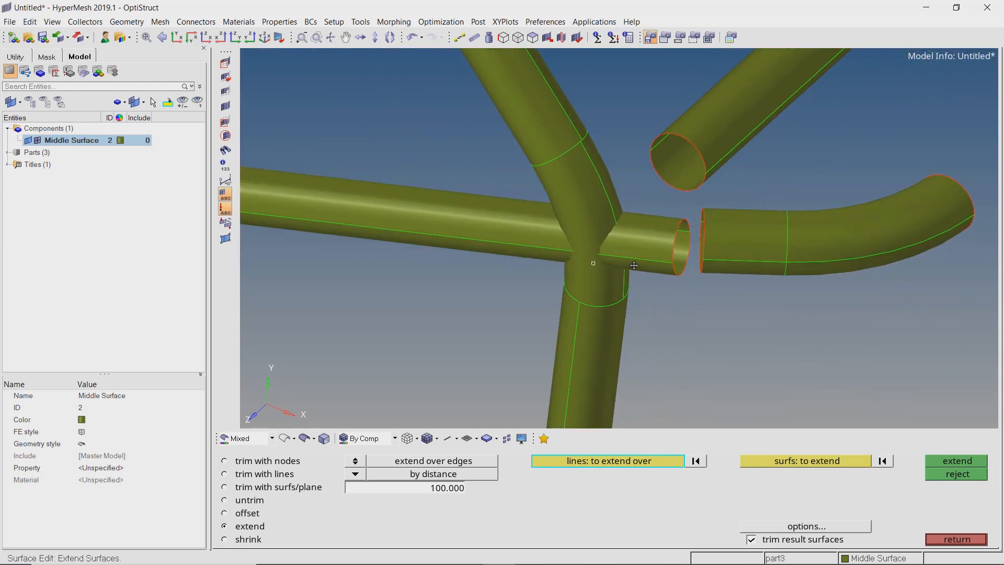
click(225, 487)
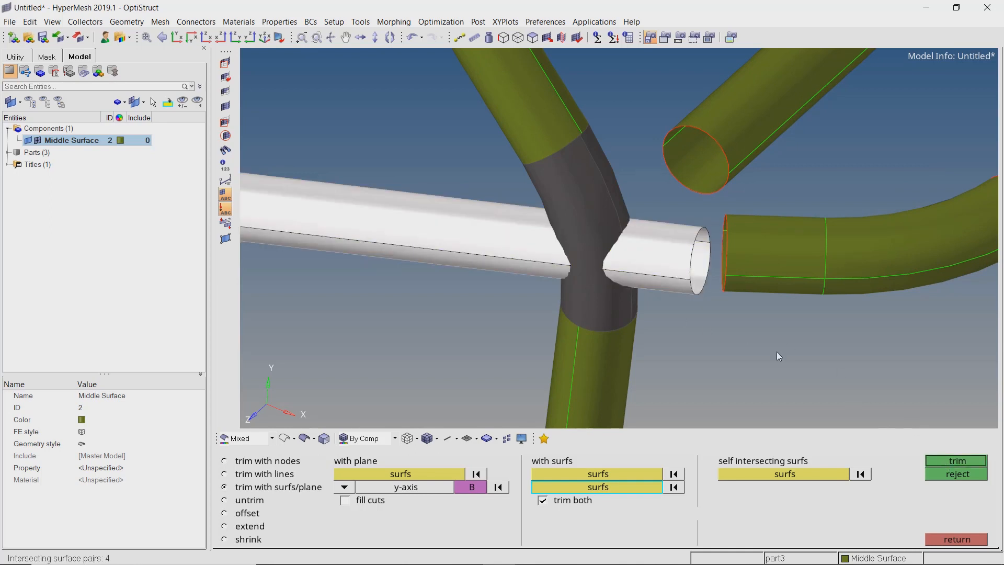
click(776, 349)
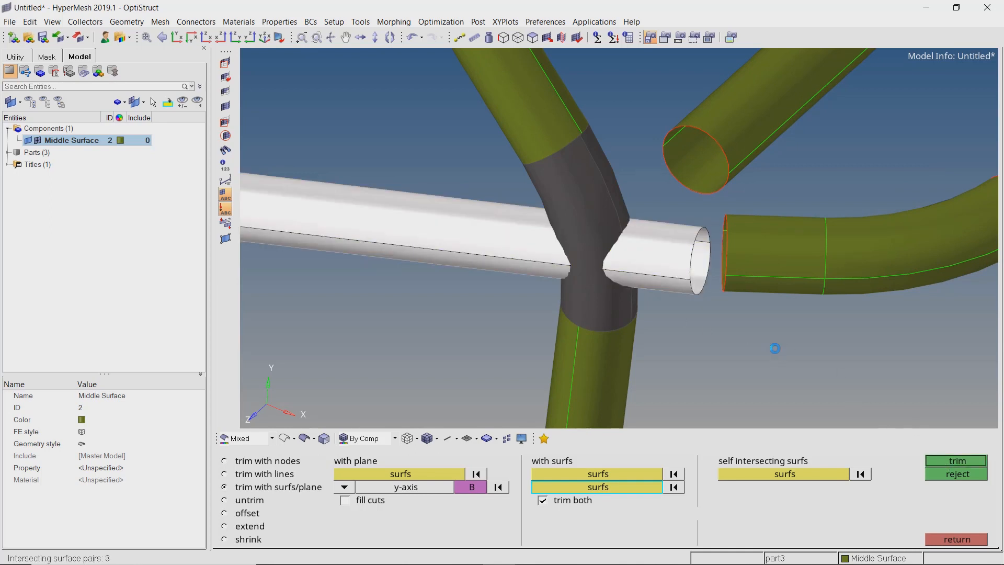
click(957, 460)
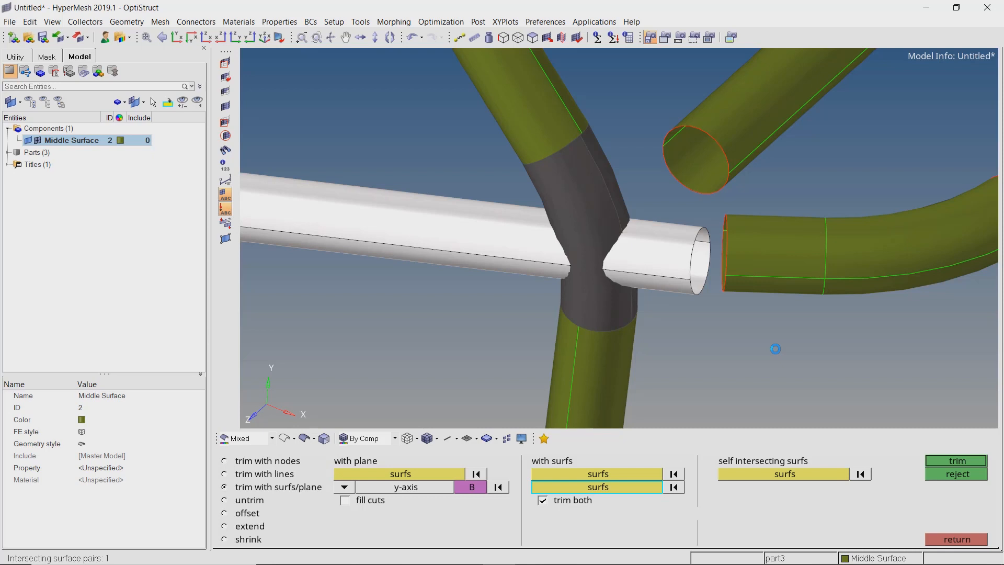
click(955, 461)
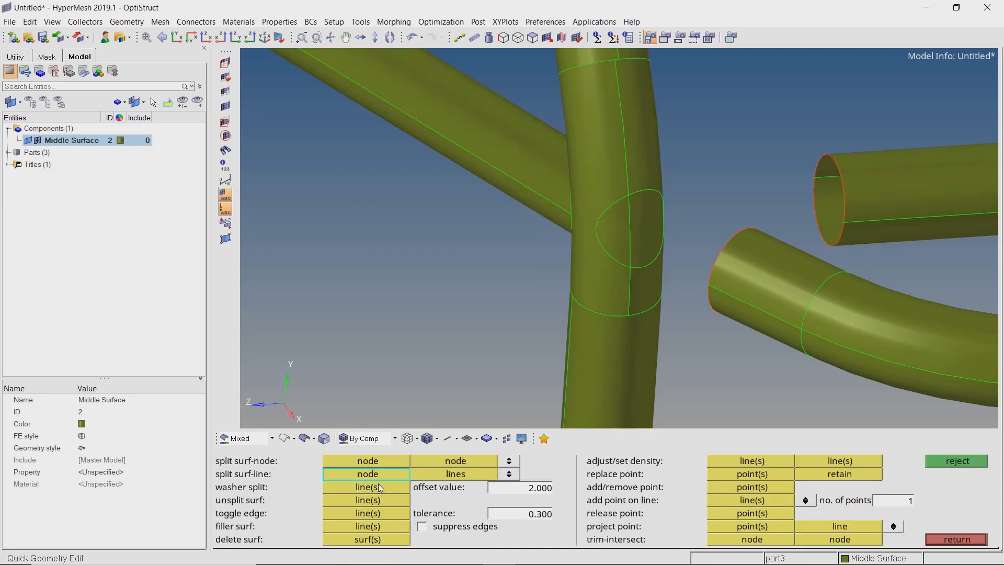
Extend the upper tube's open end by 150 through the vertical tube
click(367, 500)
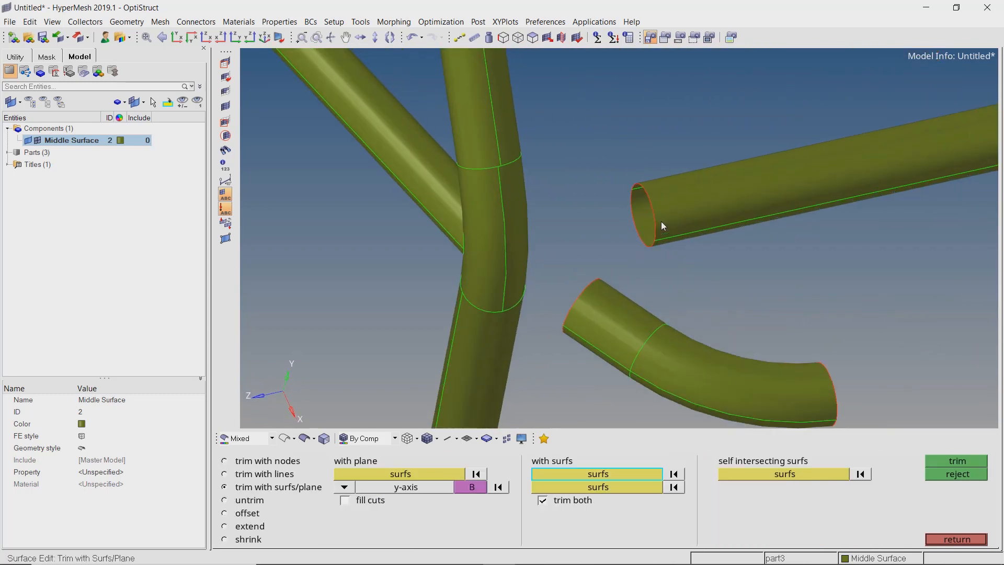
click(225, 526)
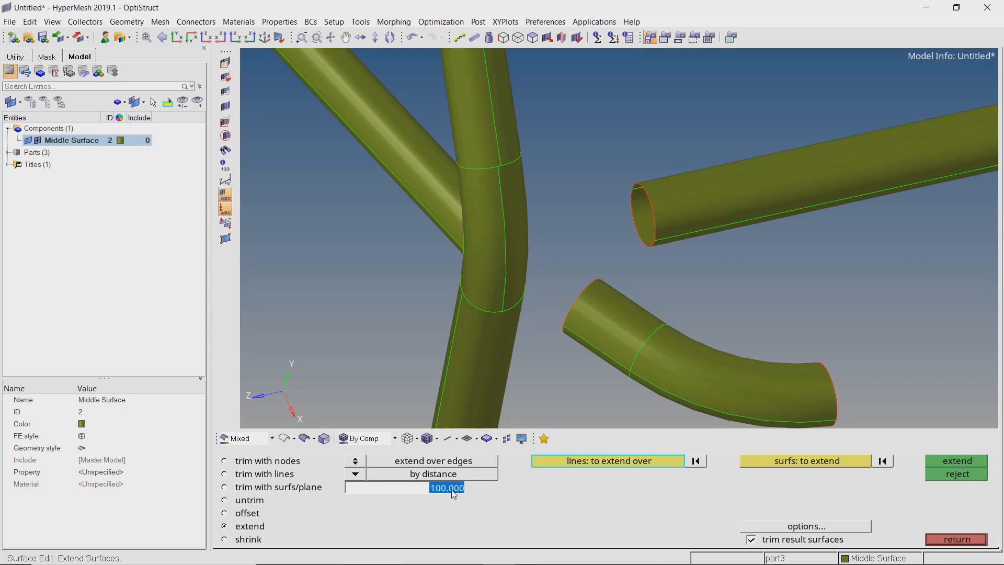
text(150.000)
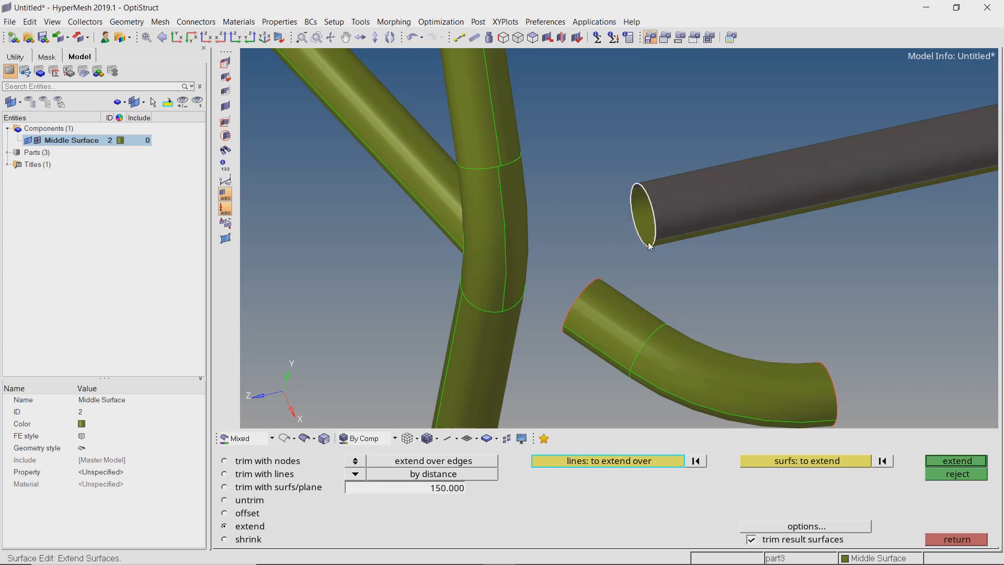
drag(649, 247, 533, 225)
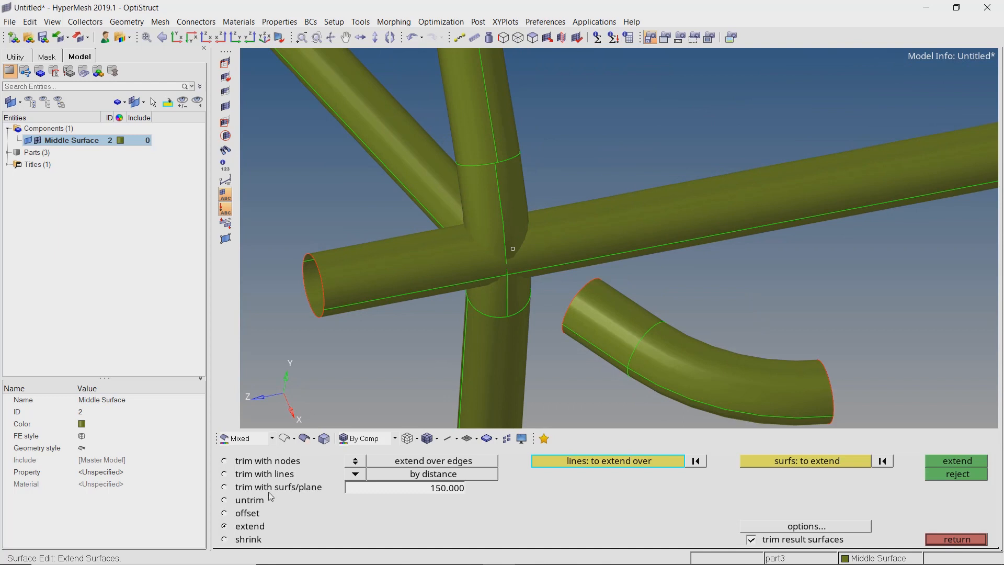
click(223, 487)
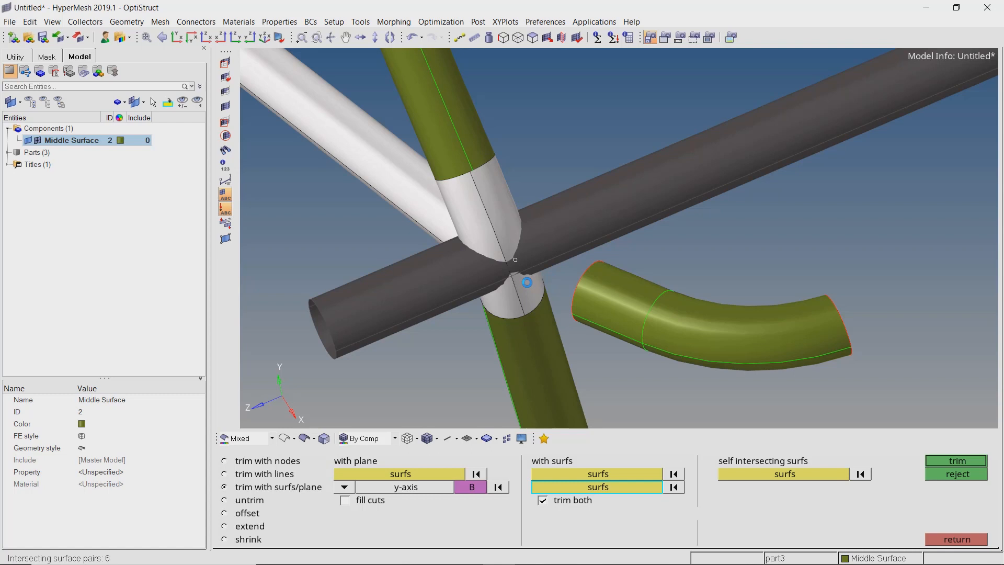
Trim the extended tube and the crossing vertical tube against each other, trimming both
click(955, 460)
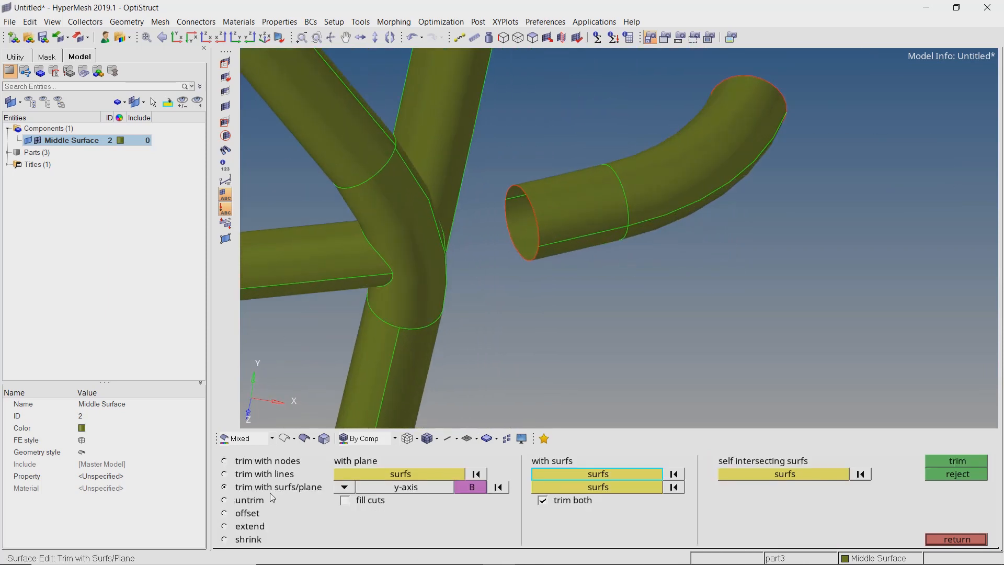
Trim the bent tube and the remaining junction surface pairs against each other
click(225, 525)
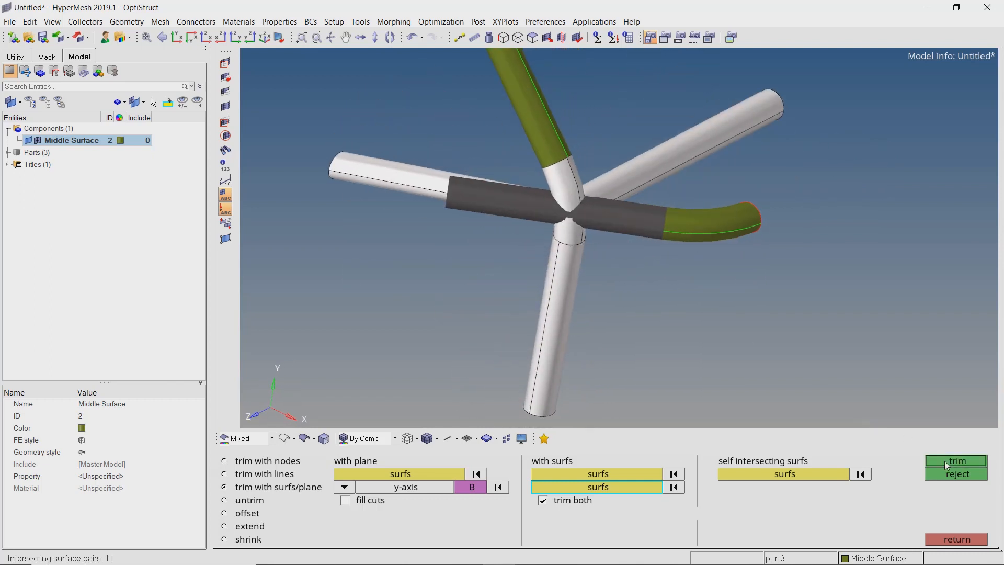
click(956, 460)
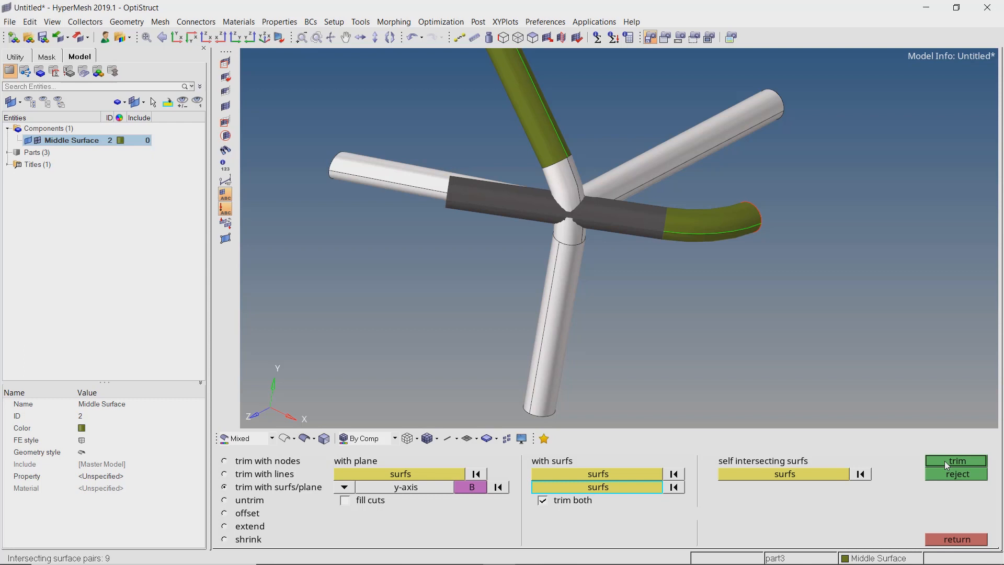
click(955, 460)
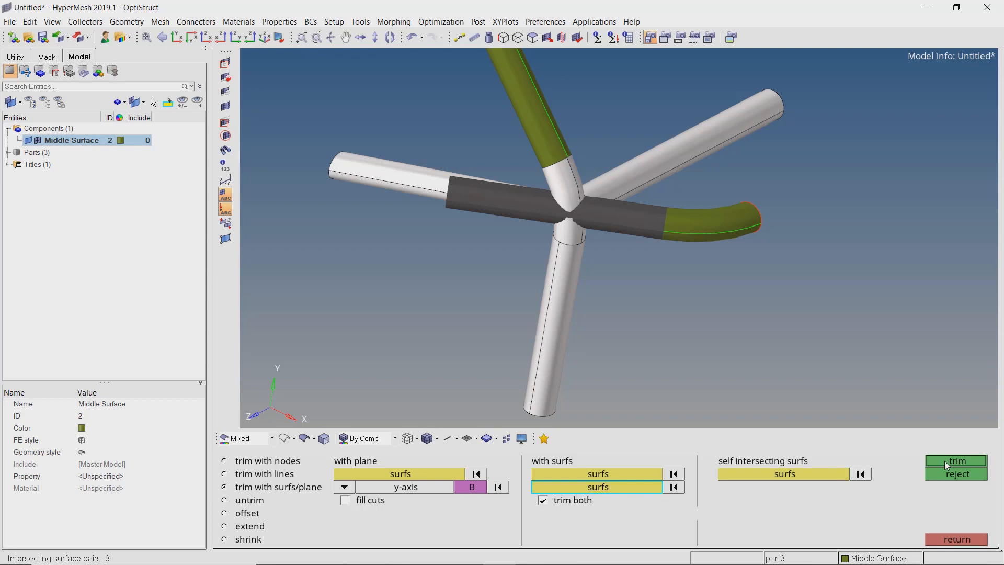
click(595, 473)
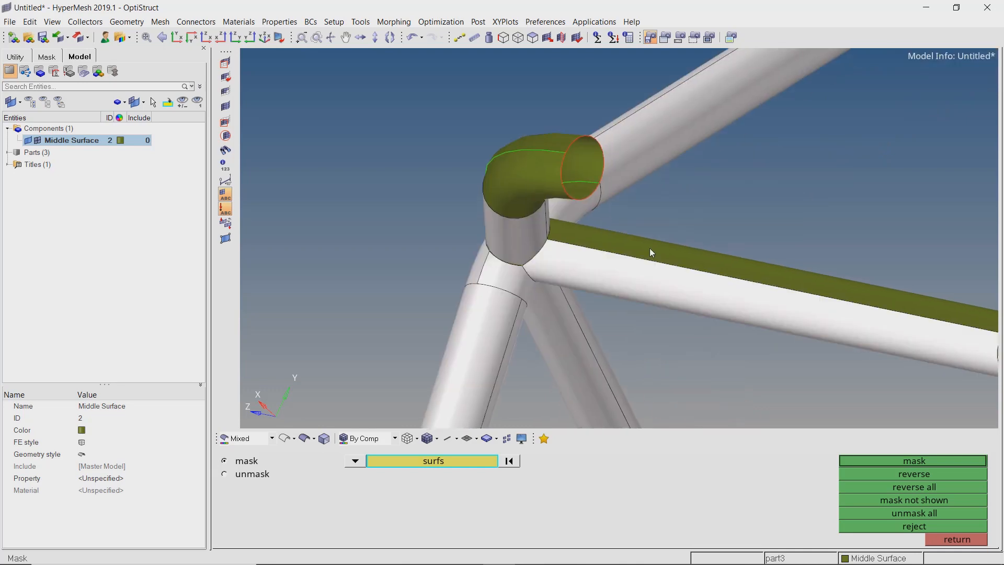
Mask the outer surfaces and delete the leftover internal junction surfaces
drag(650, 253, 665, 157)
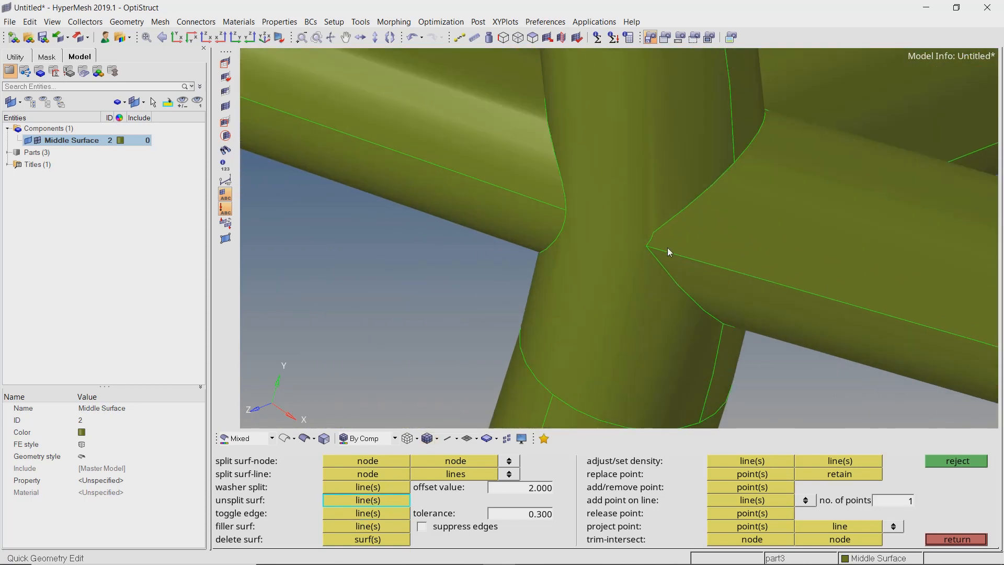
Toggle the red free edge under the junction to close the gap, then inspect it
drag(669, 252, 948, 254)
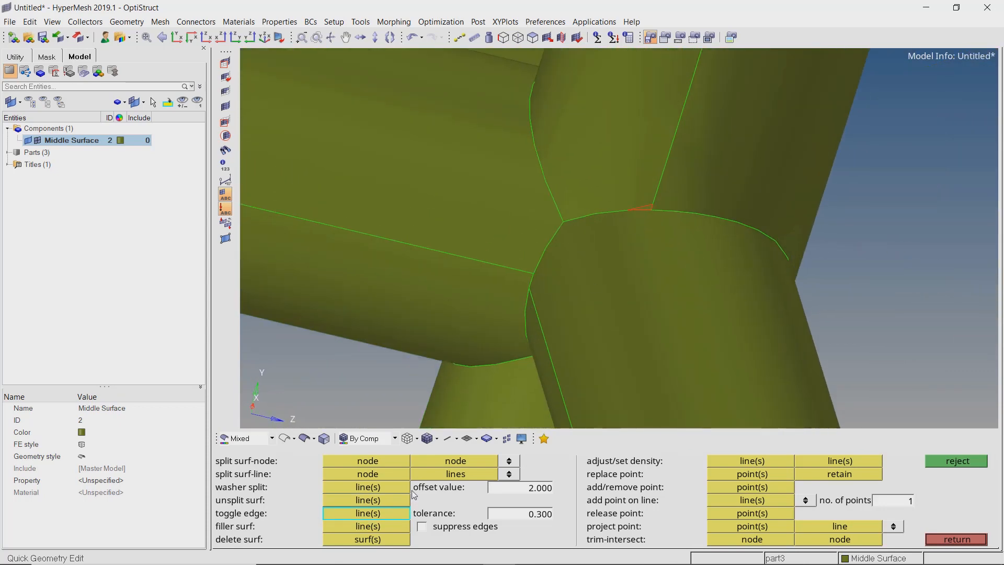
click(647, 207)
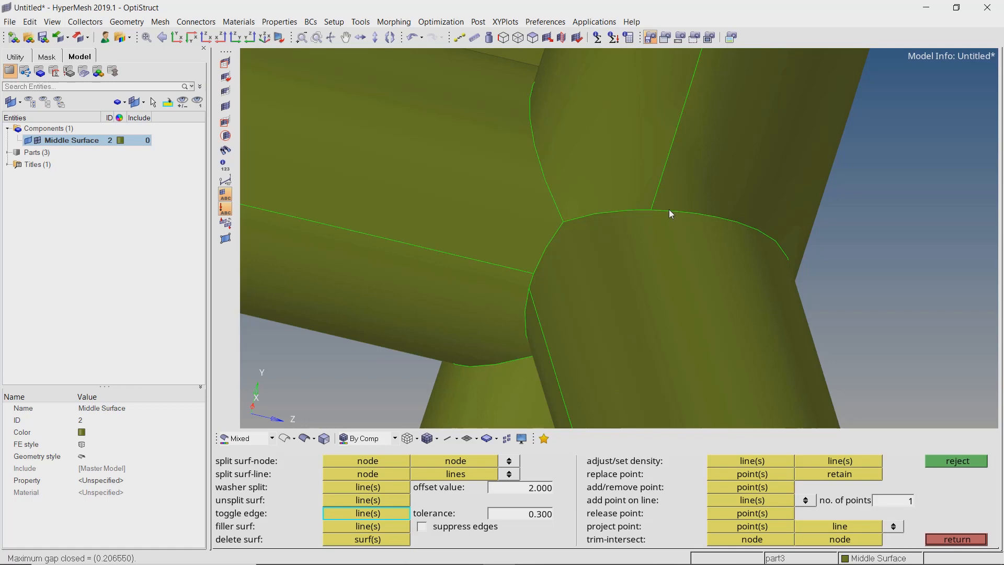
drag(671, 214, 682, 308)
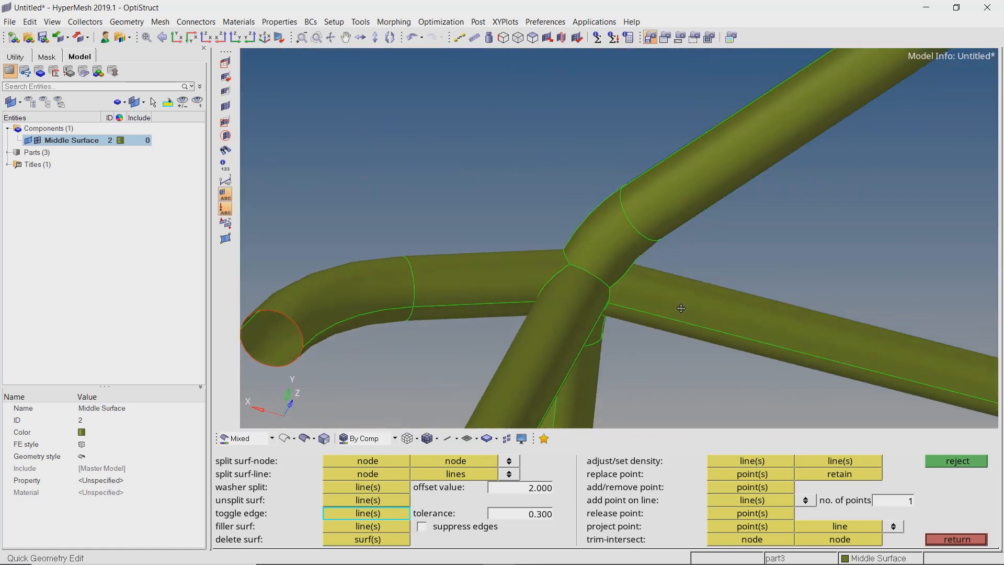
drag(681, 308, 578, 258)
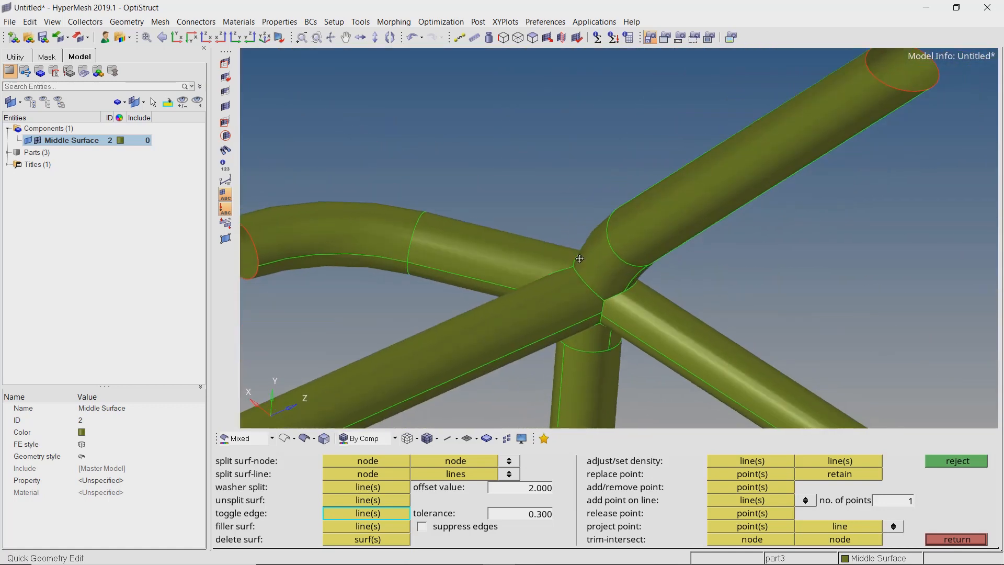